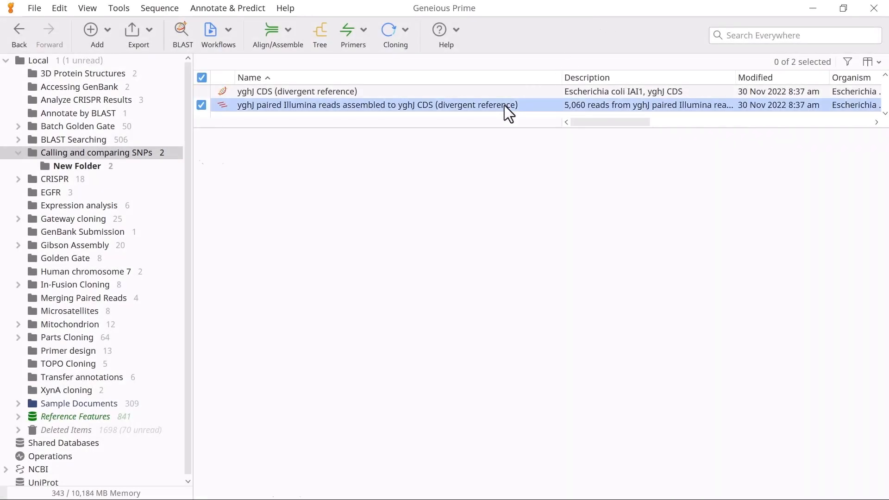
# Open the Annotate & Predict menu for the assembled yghJ contig.
pyautogui.click(623, 161)
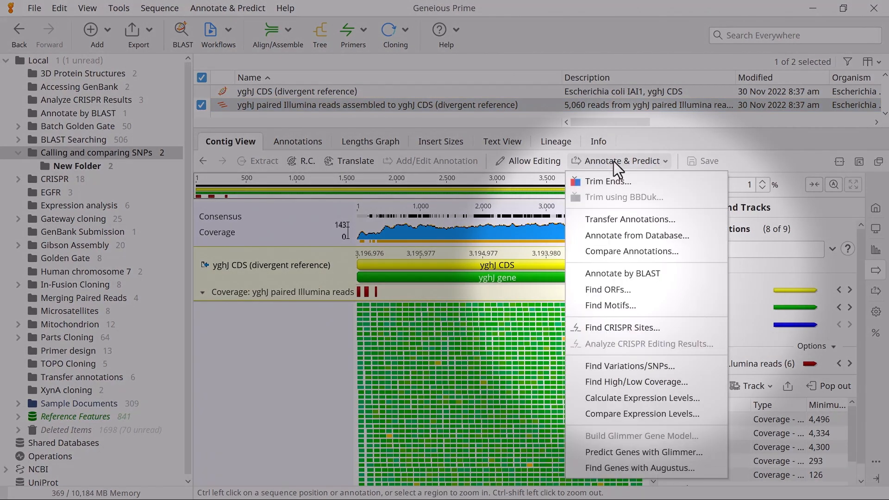
pyautogui.moveTo(629, 366)
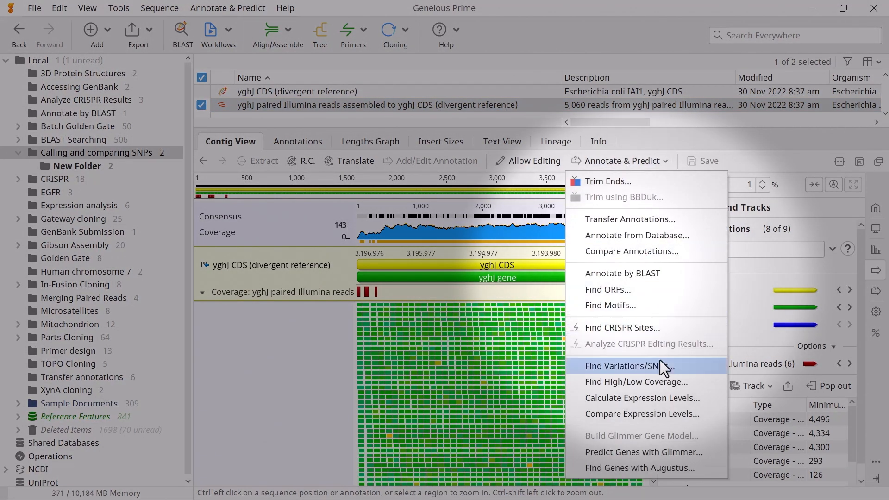
# Run Find Variations/SNPs on the contig using the Bacterial genetic code.
pyautogui.click(622, 366)
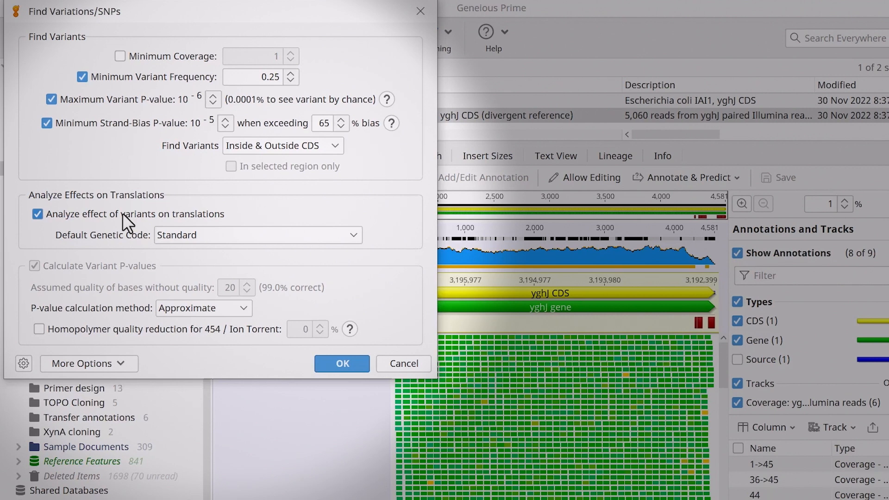
pyautogui.click(256, 235)
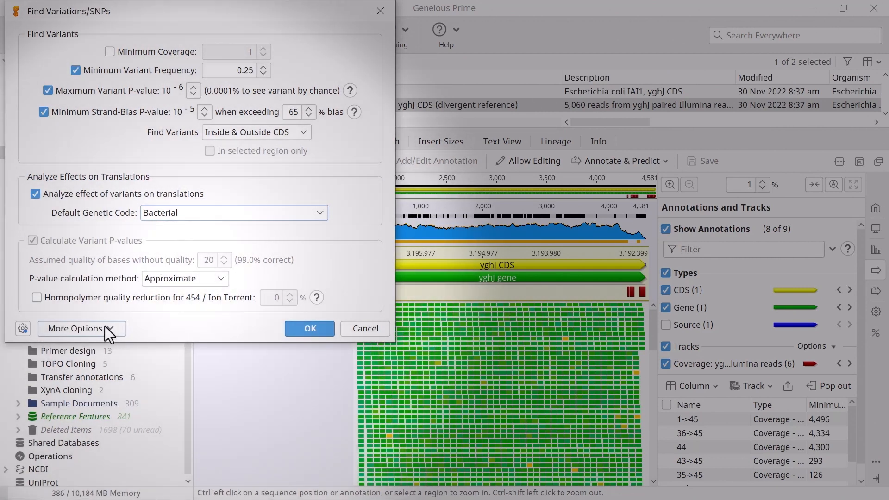
pyautogui.click(78, 328)
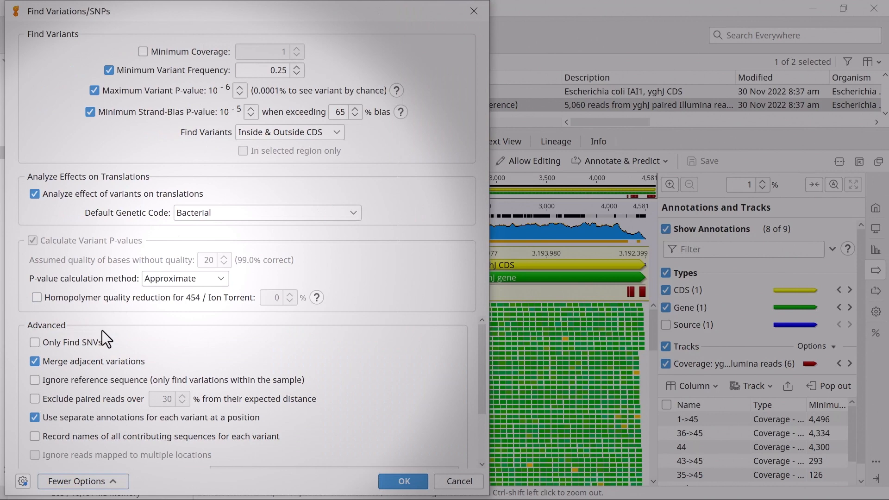
pyautogui.moveTo(402, 481)
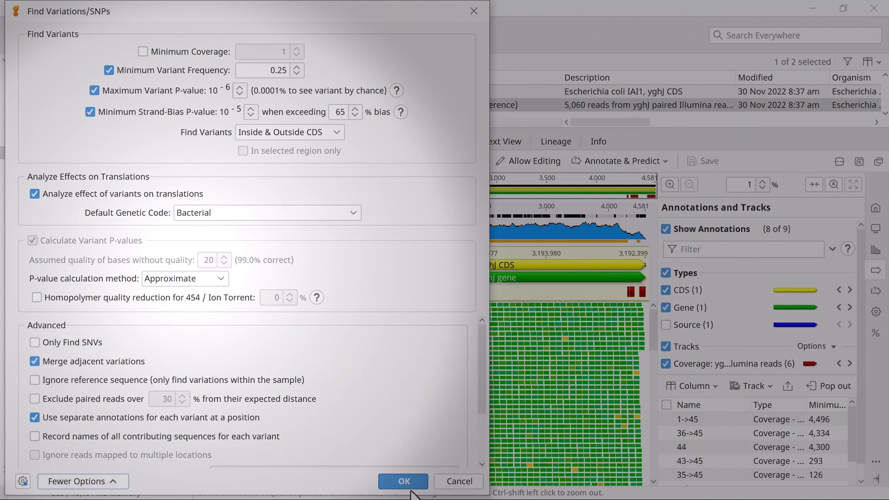
pyautogui.click(403, 480)
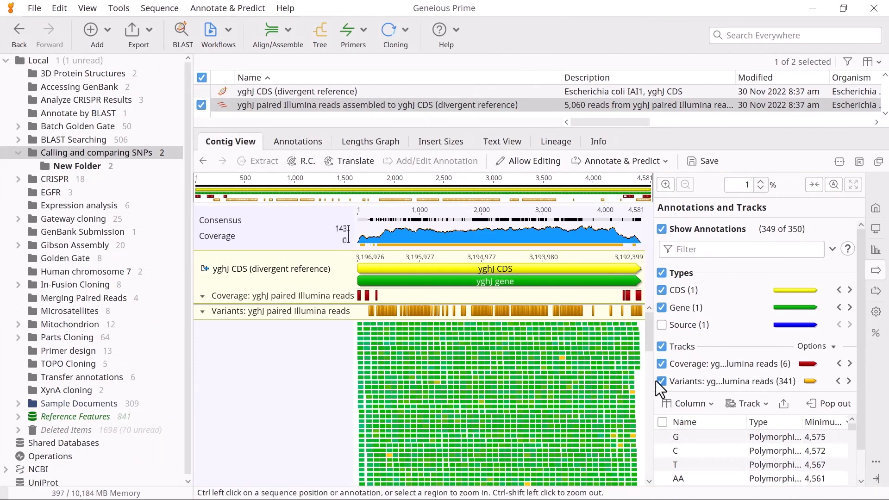
# Toggle the Variants track off and on, then save the 341 variant annotations.
pyautogui.click(661, 381)
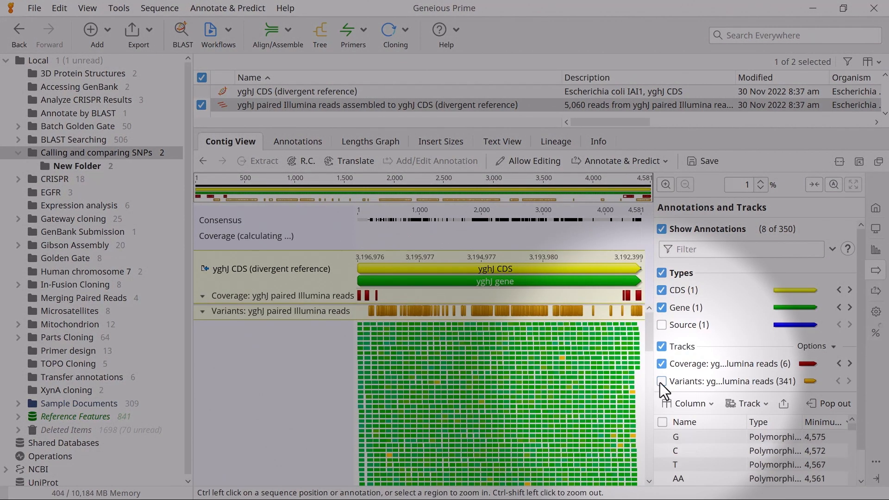
pyautogui.click(707, 161)
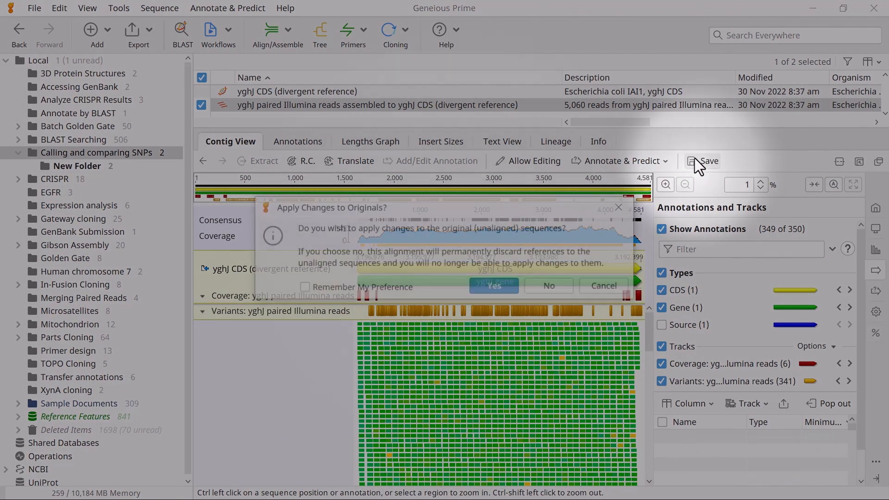
pyautogui.click(492, 285)
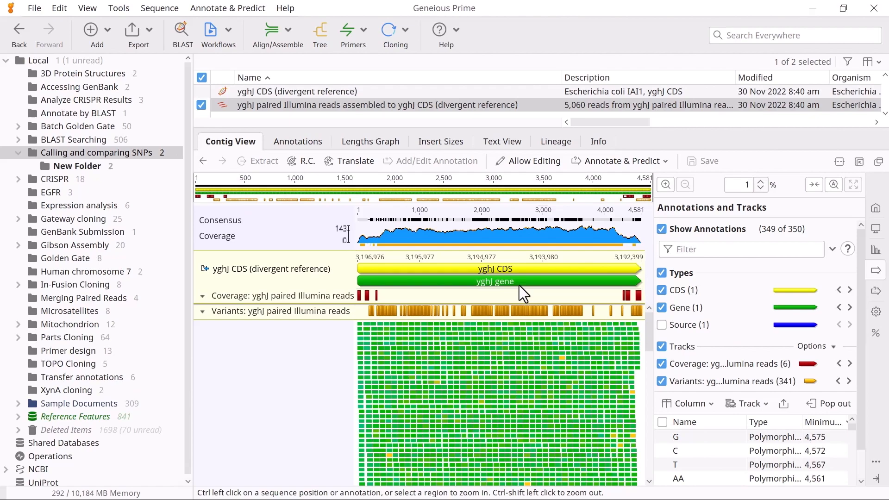
# Zoom to the variant at base 1,554 and inspect its G-to-C transversion details.
pyautogui.click(453, 311)
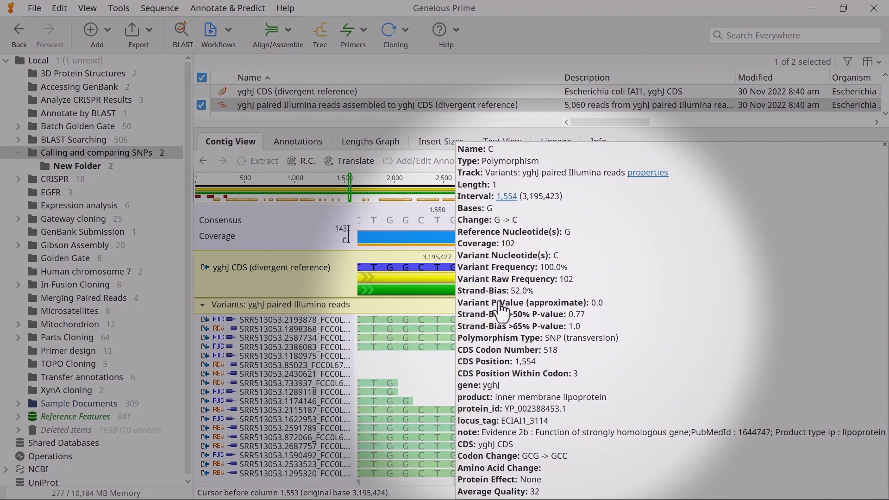
pyautogui.click(297, 142)
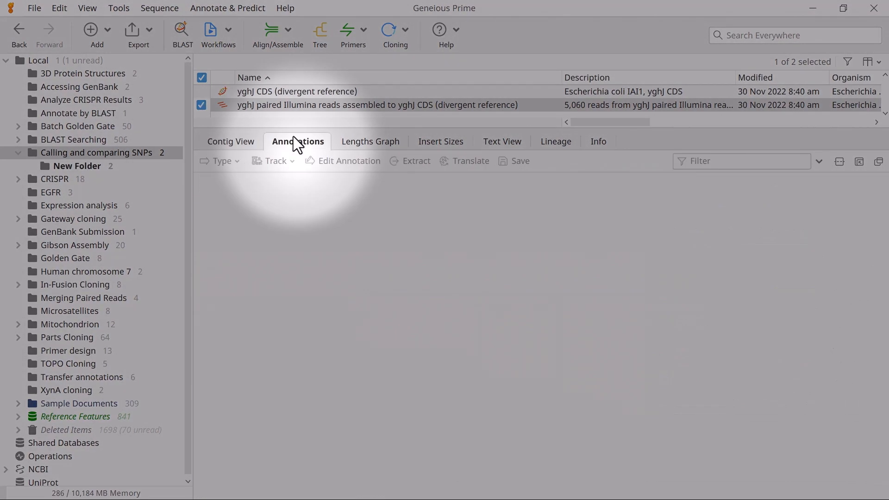
# Show the polymorphism annotations in the Annotations table and review its columns.
pyautogui.click(297, 141)
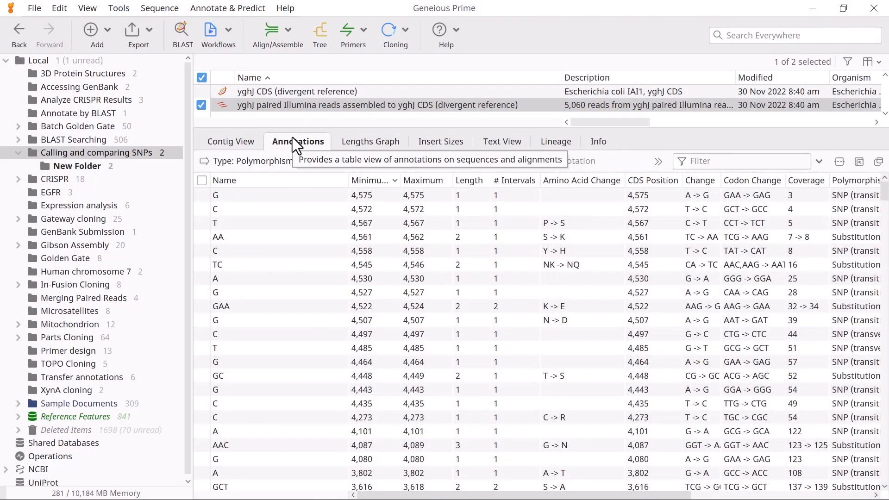
pyautogui.click(253, 161)
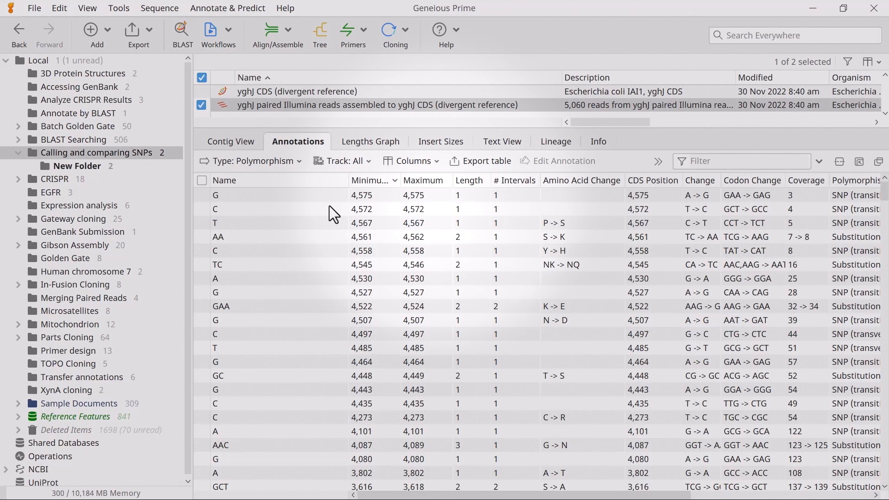
pyautogui.click(411, 161)
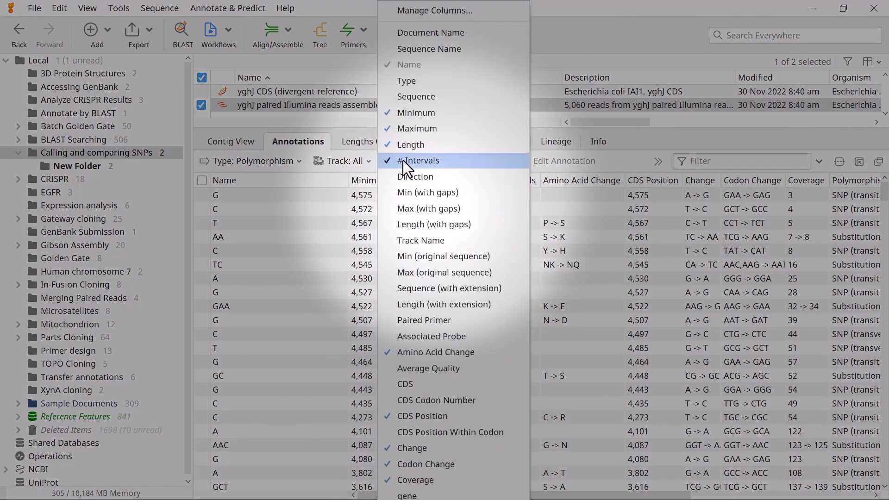
pyautogui.click(419, 161)
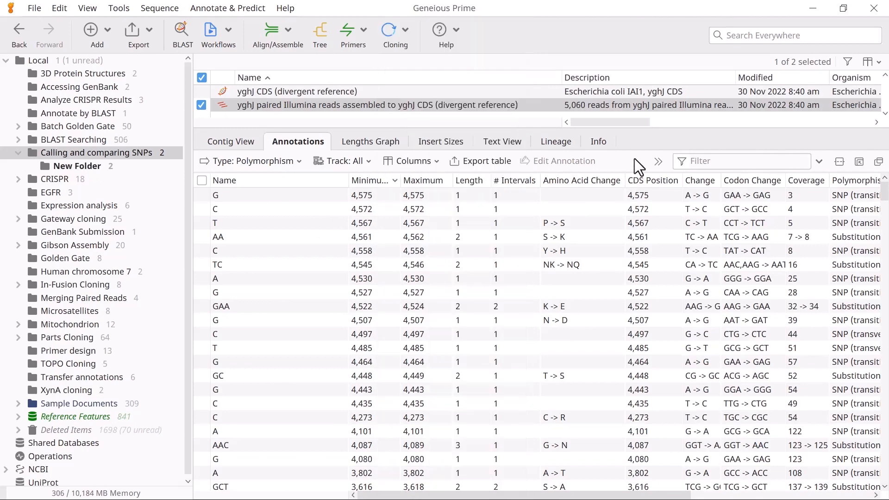
pyautogui.moveTo(480, 161)
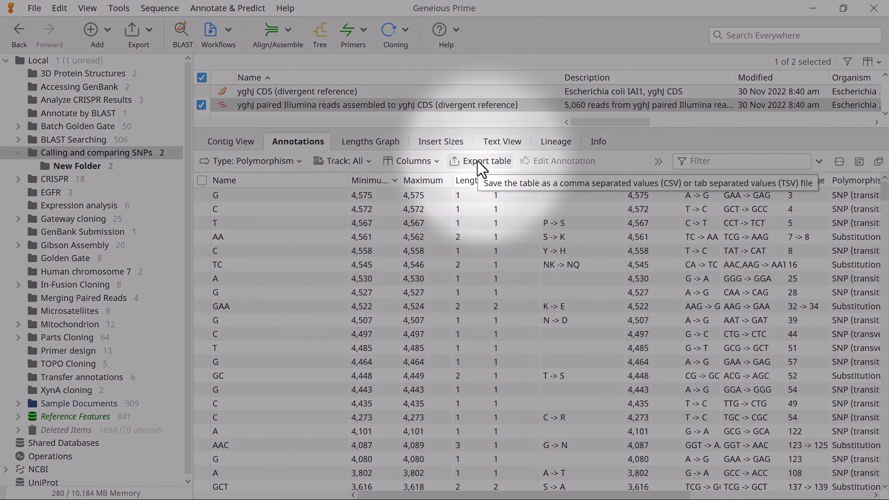